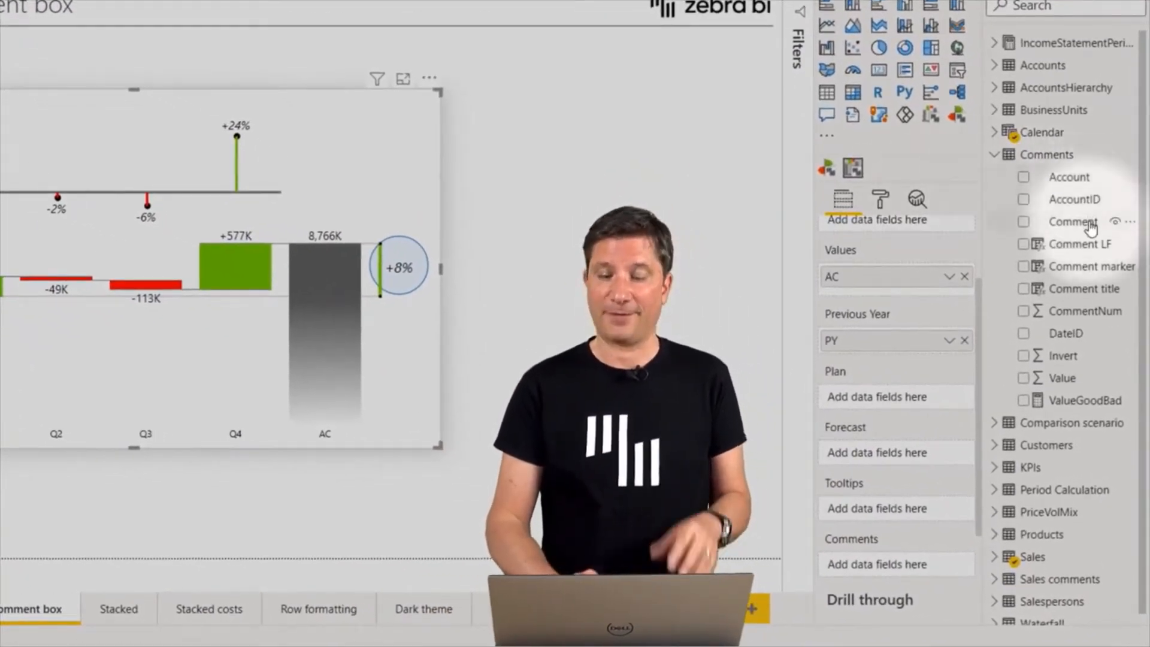
pyautogui.moveTo(1074, 222)
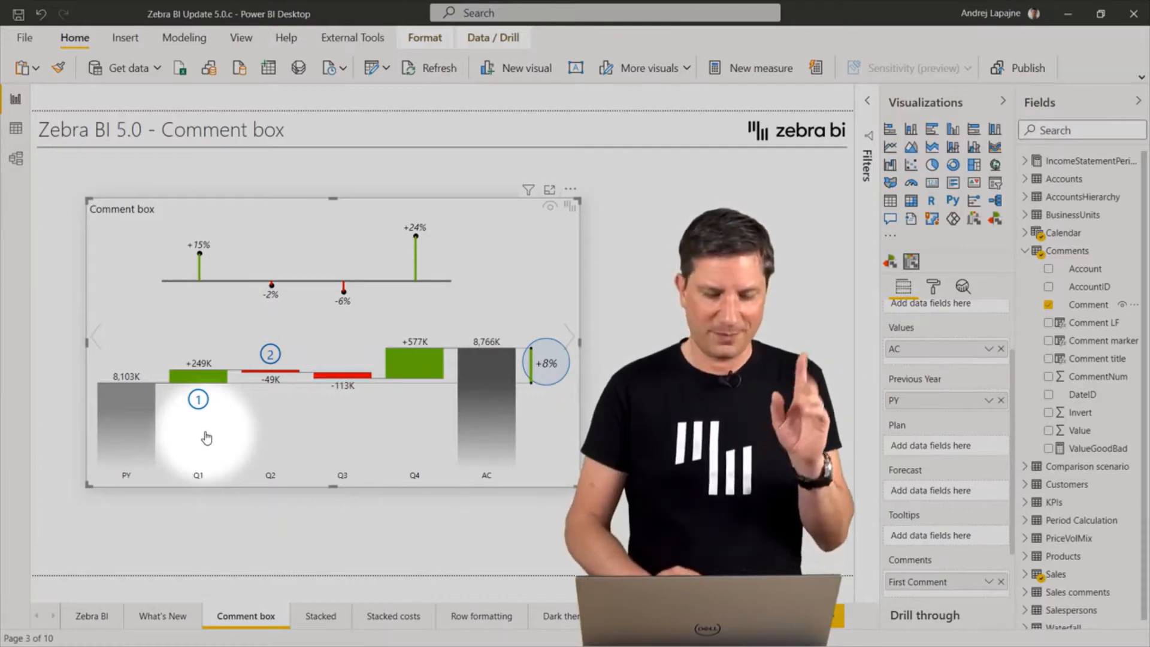
# Show the Q2 marker's comment about clients paying on time on the variance chart
pyautogui.click(270, 354)
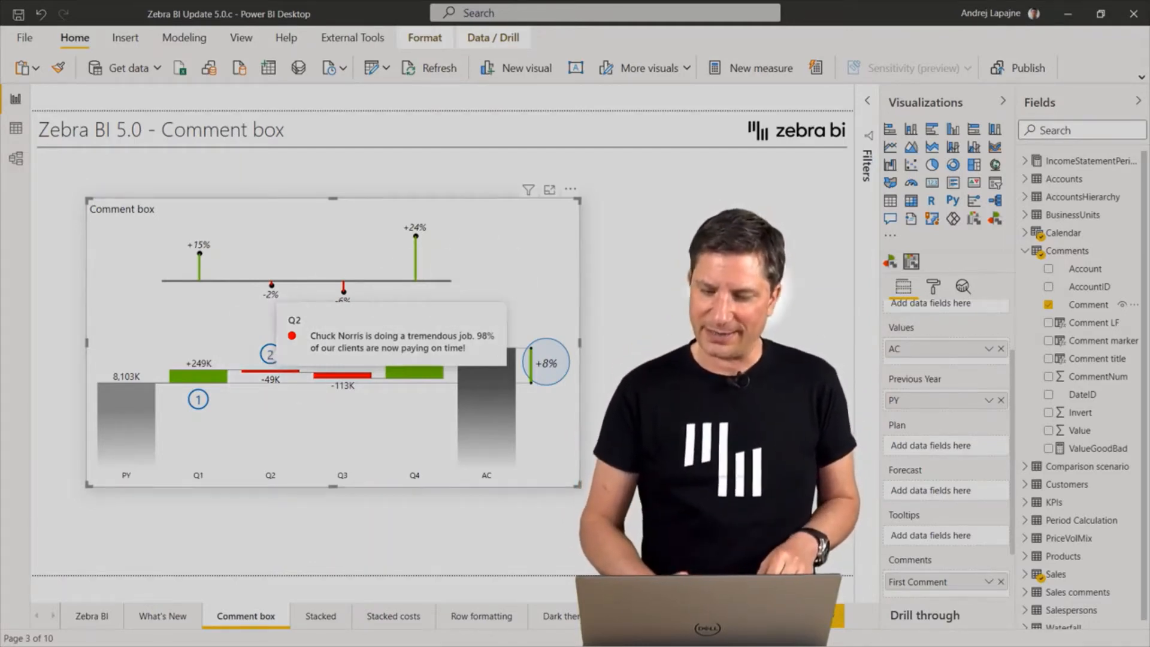
# Switch the Zebra BI visual's Comment box On to list Q1 and Q2 comments
pyautogui.click(931, 286)
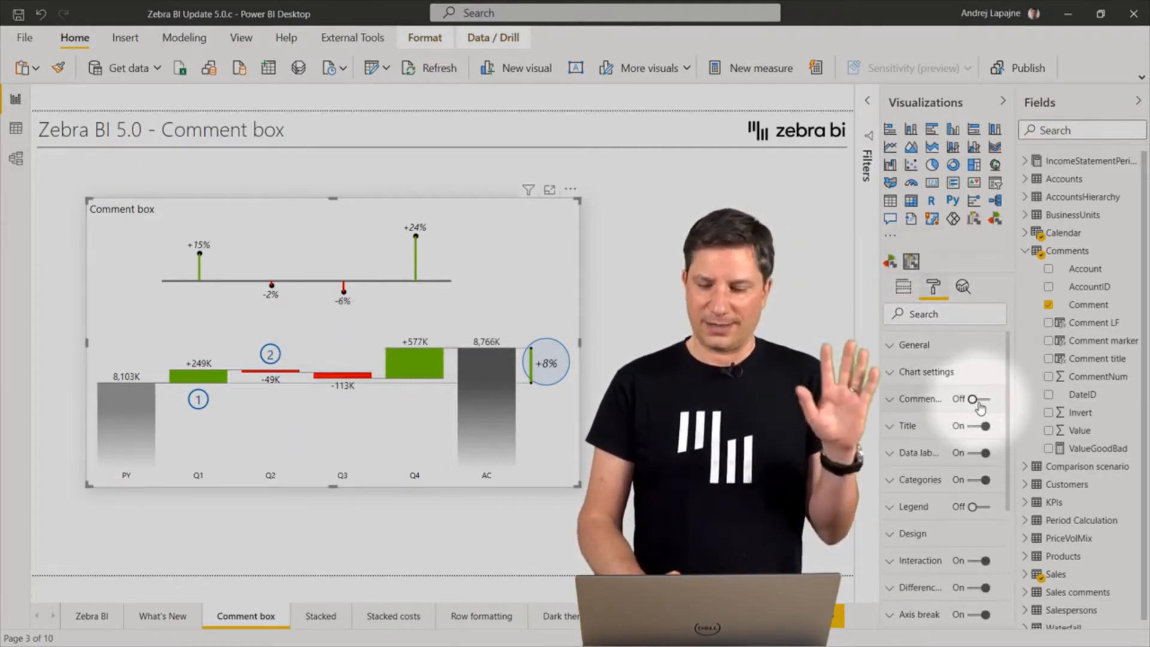
pyautogui.click(981, 404)
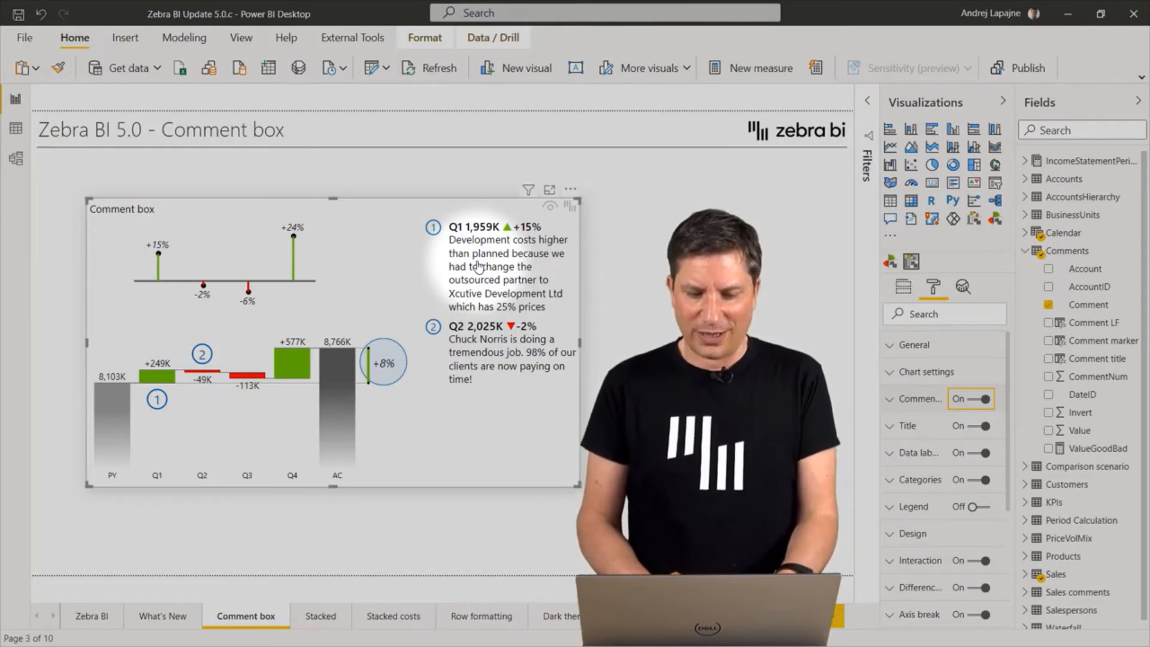
# Go to the Financial Statements 5.0 Report slicer page with the P&L table
pyautogui.click(163, 615)
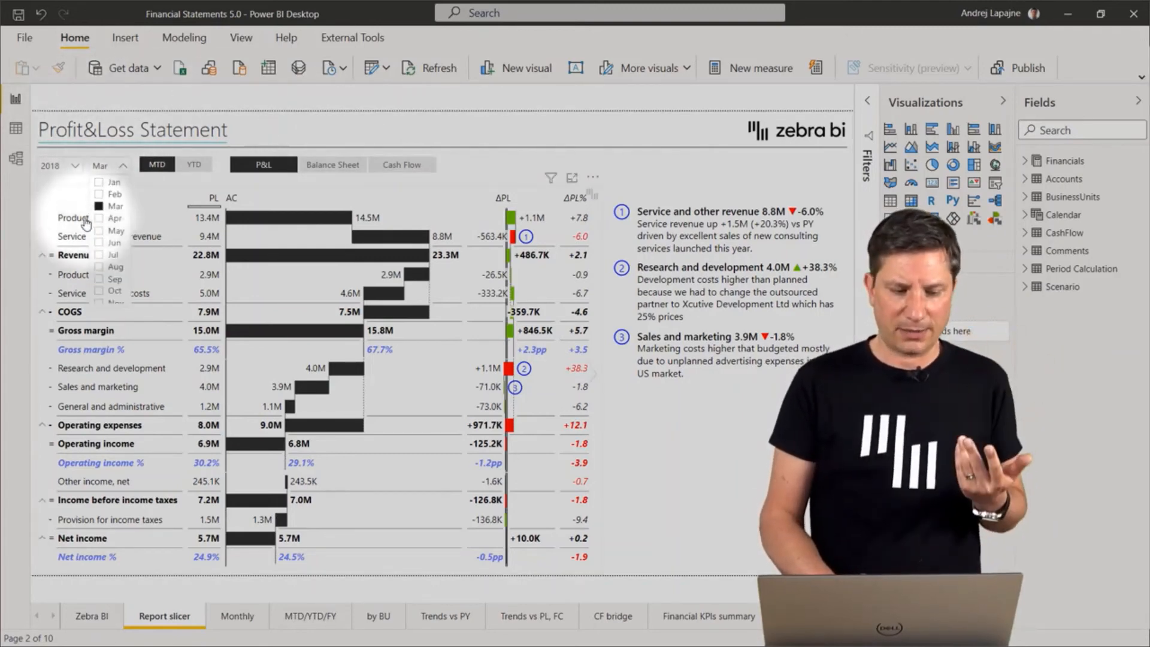
pyautogui.click(114, 218)
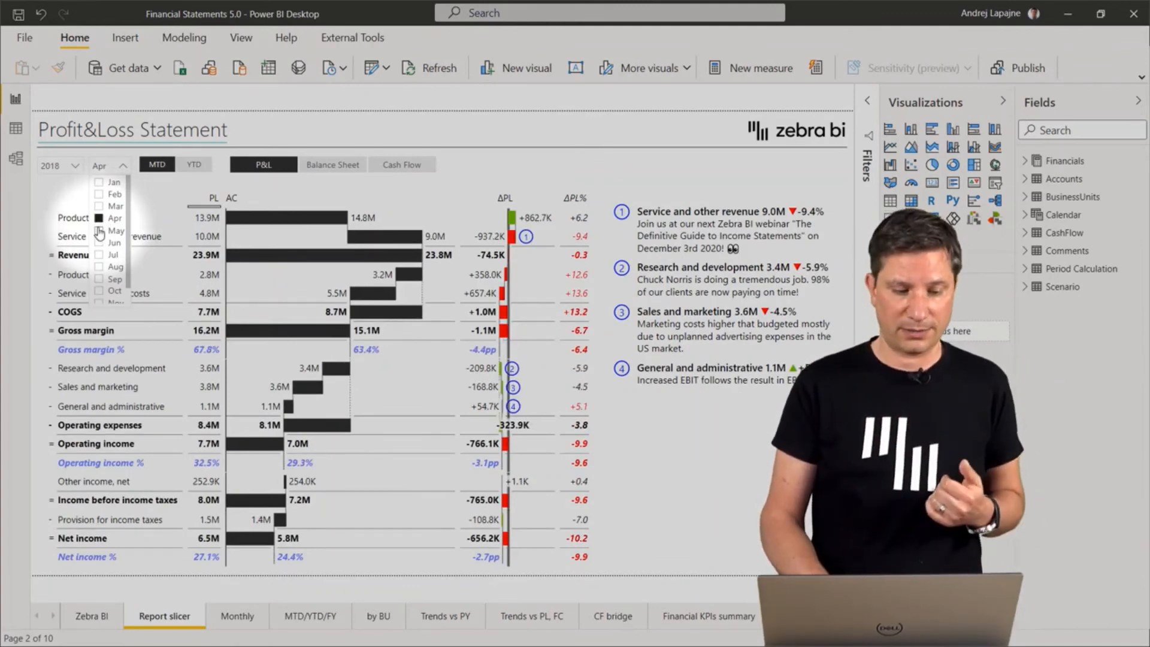
pyautogui.click(114, 231)
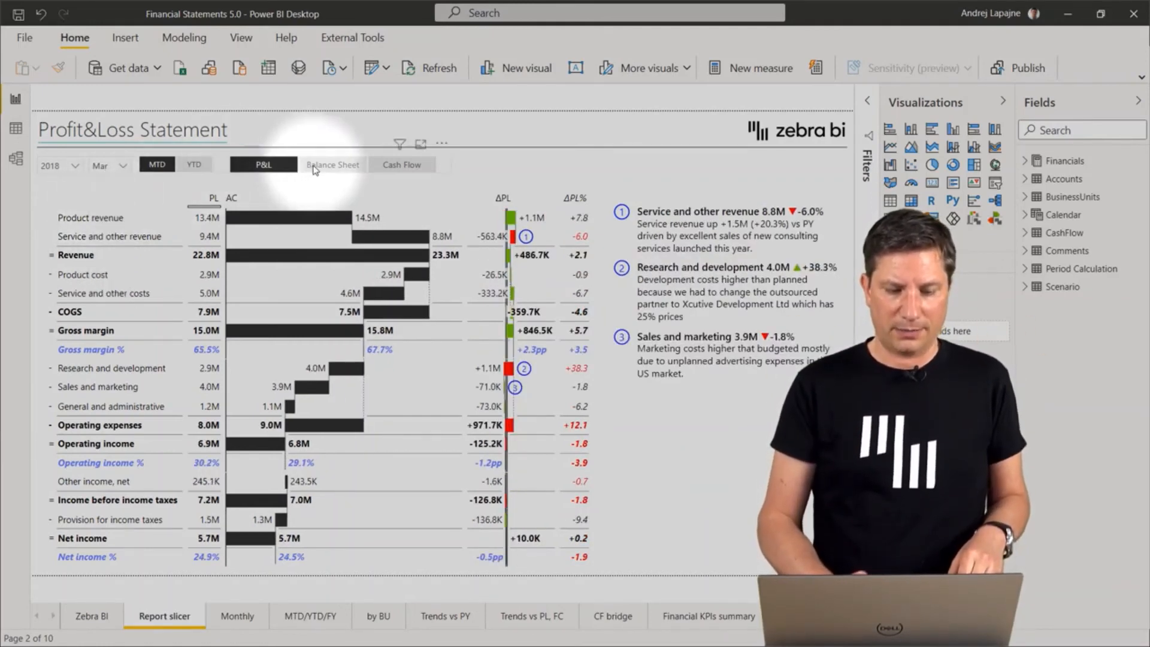
pyautogui.click(331, 164)
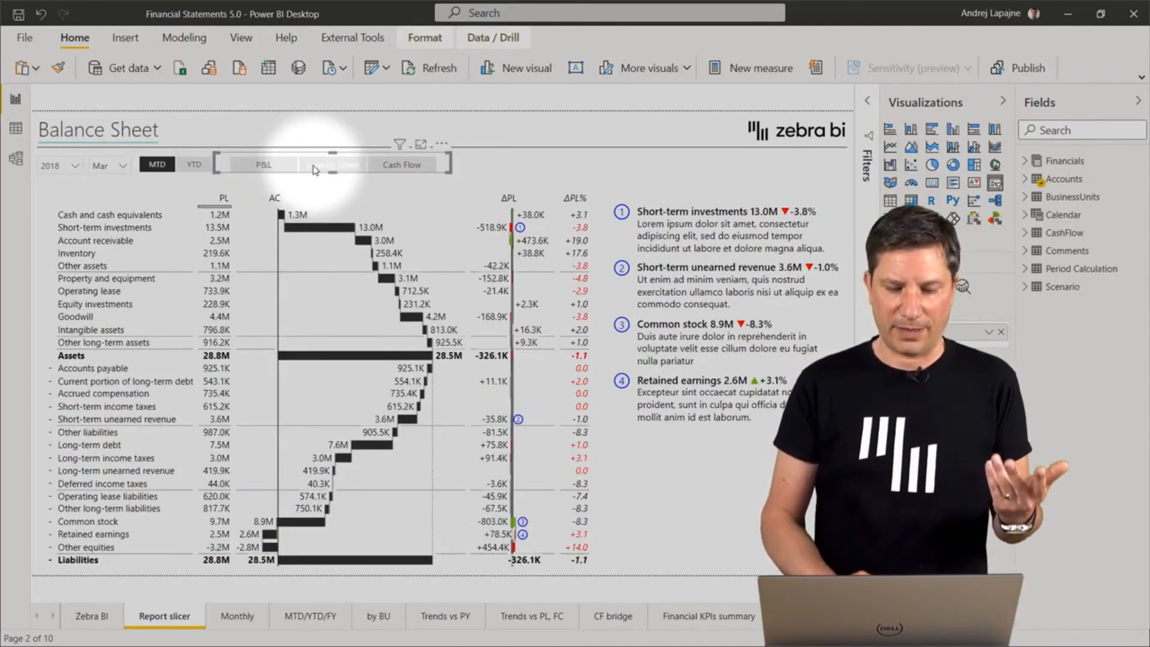
pyautogui.click(262, 164)
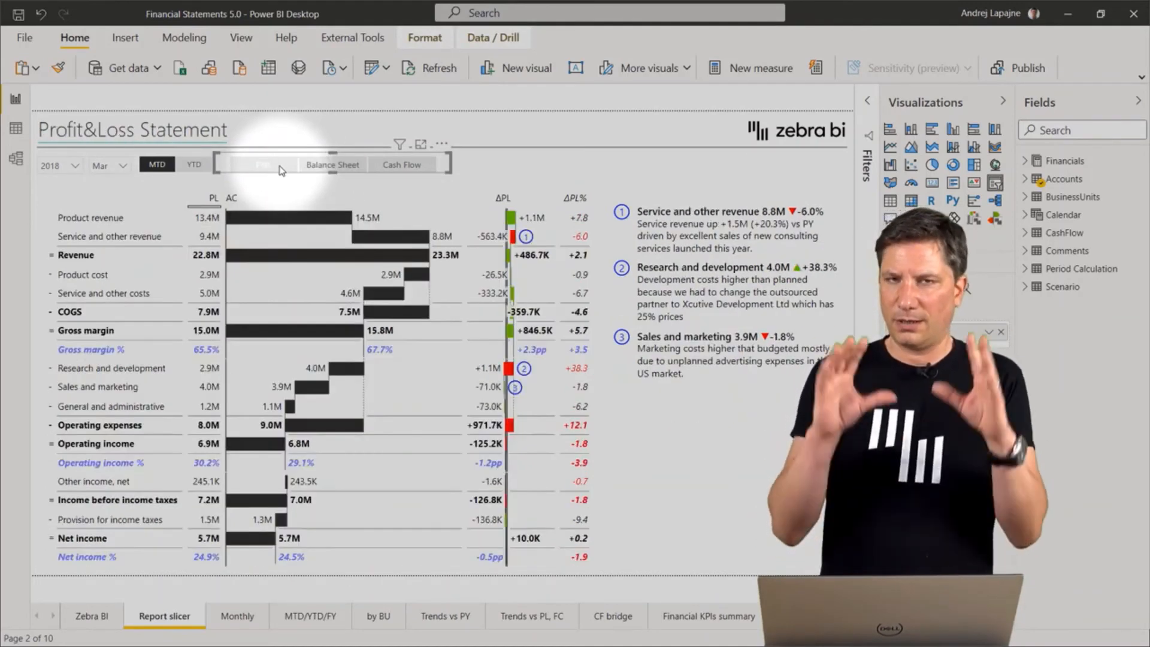